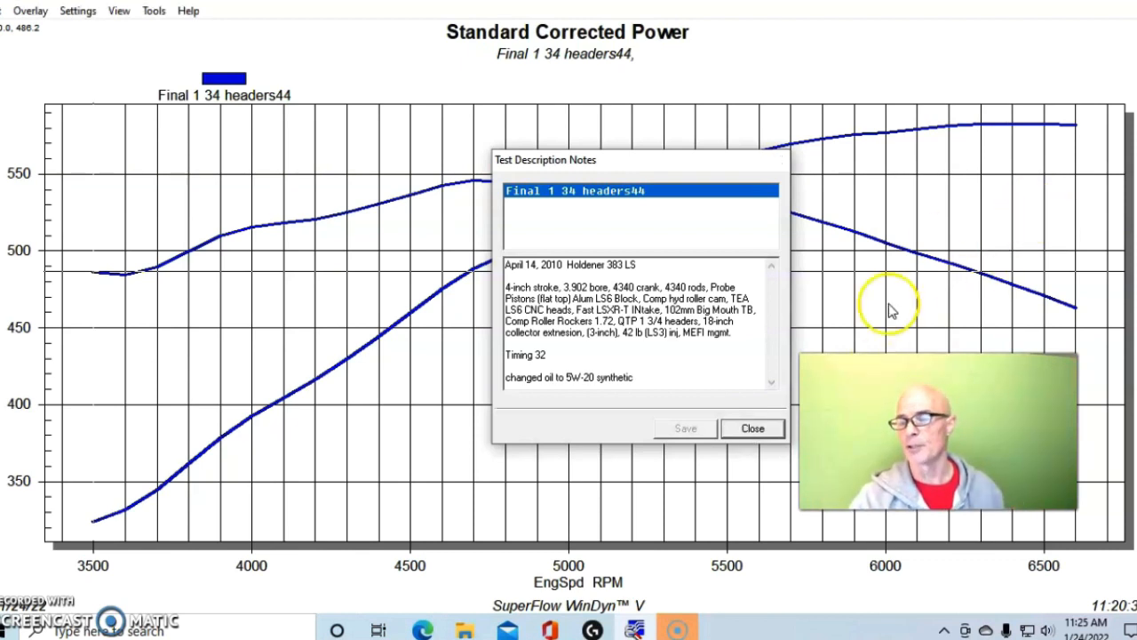
# - Close the Test Description Notes dialog for the Final 1 34 headers44 run
pyautogui.click(751, 428)
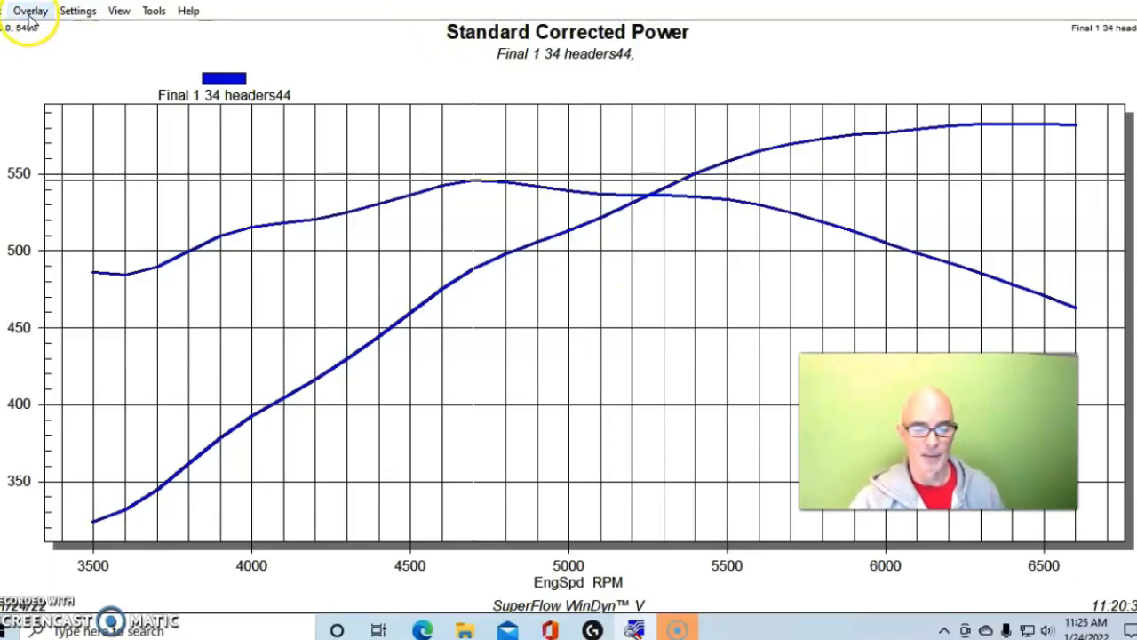
# - Switch the graph from the headers test to the Final 3.875 Pulley 16 run via the Overlay menu
pyautogui.click(31, 11)
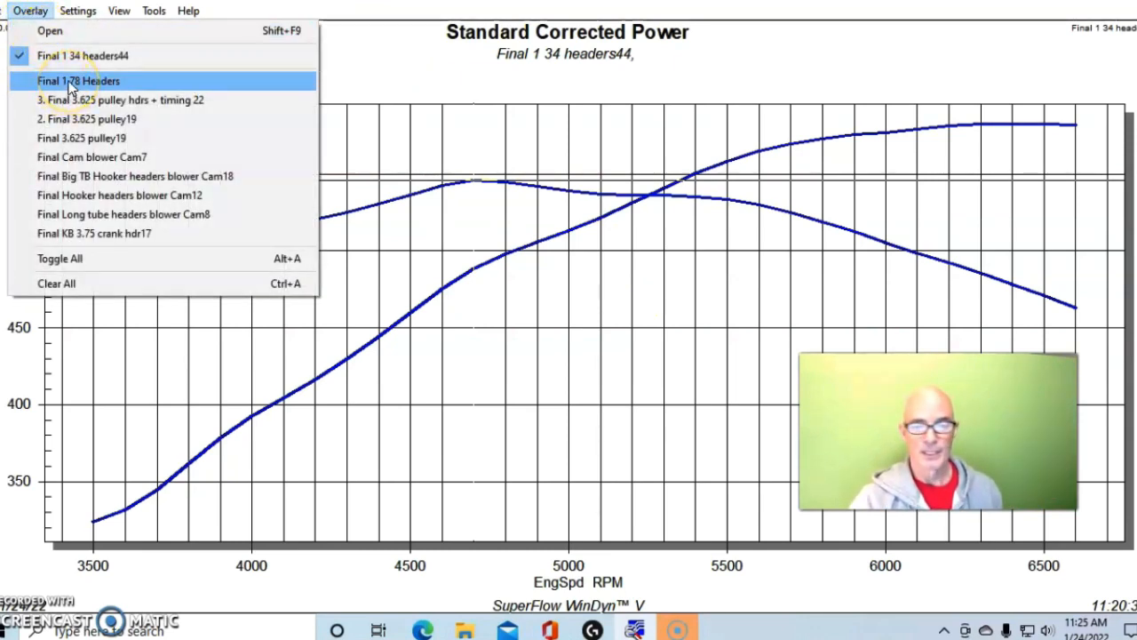
pyautogui.click(78, 80)
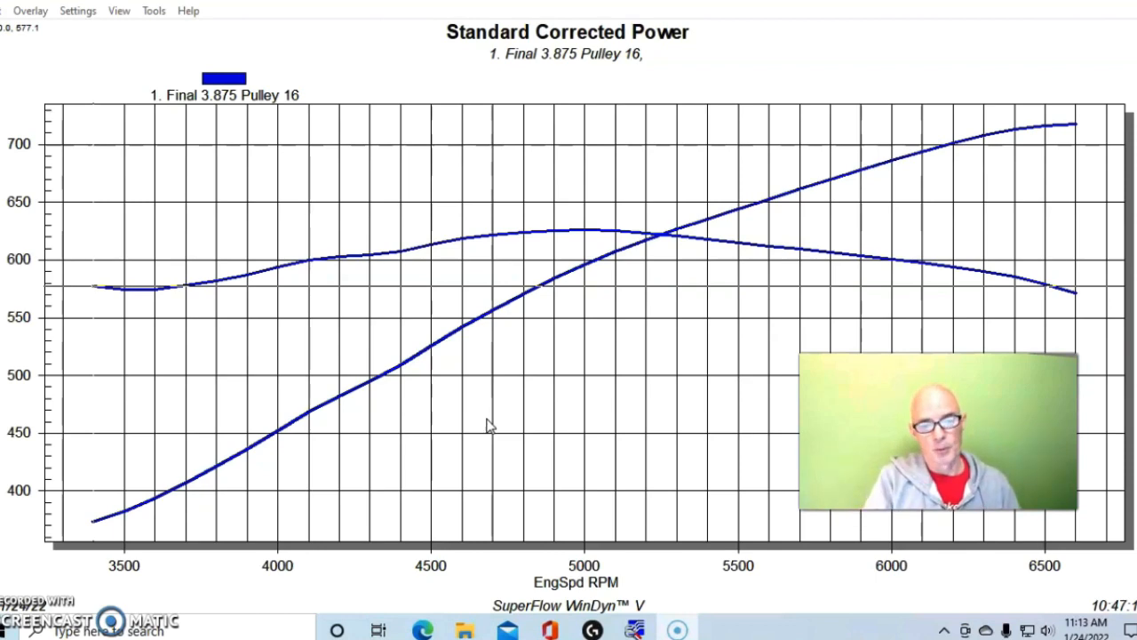
# - Review the Final 3.875 Pulley 16 notes down to the timing curve and blower pulley entries, then close them
pyautogui.click(4, 11)
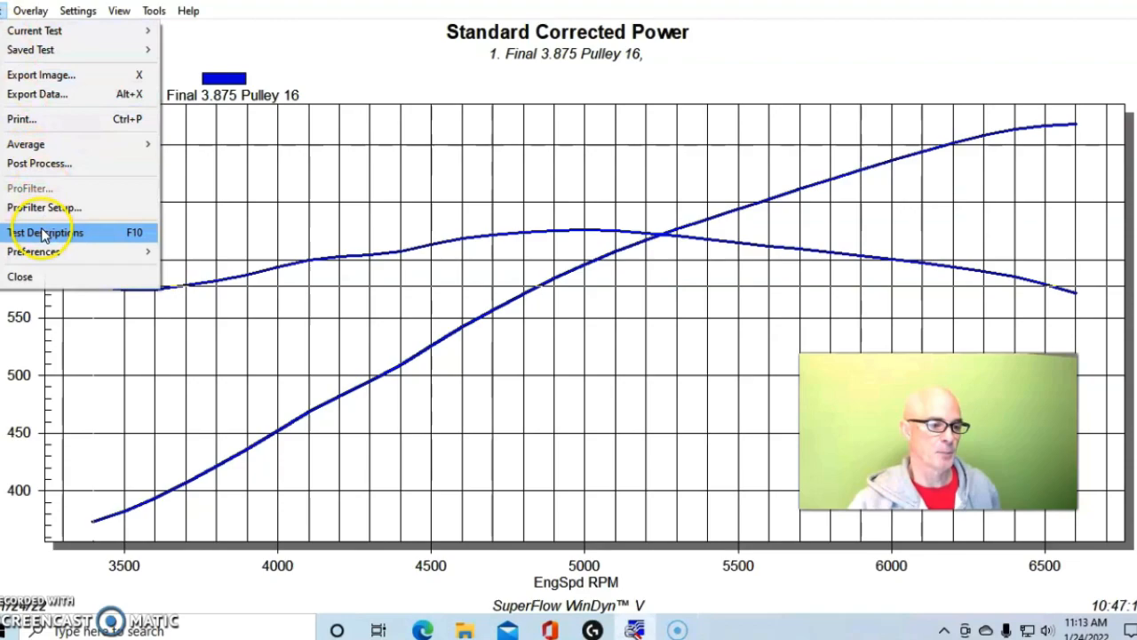
pyautogui.click(45, 231)
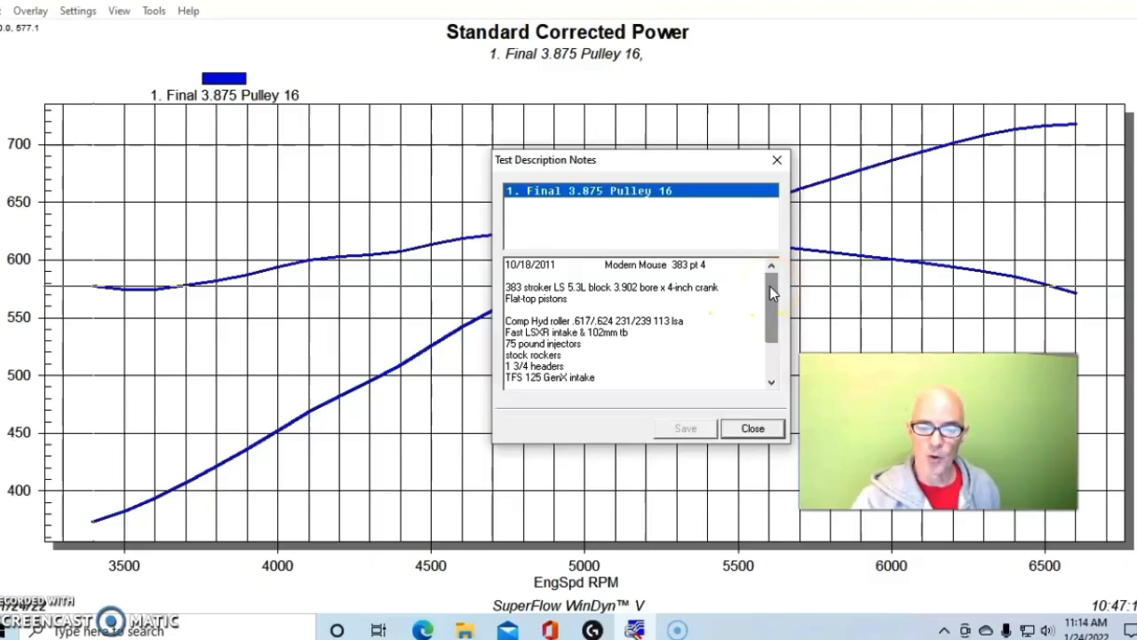
pyautogui.scroll(-3)
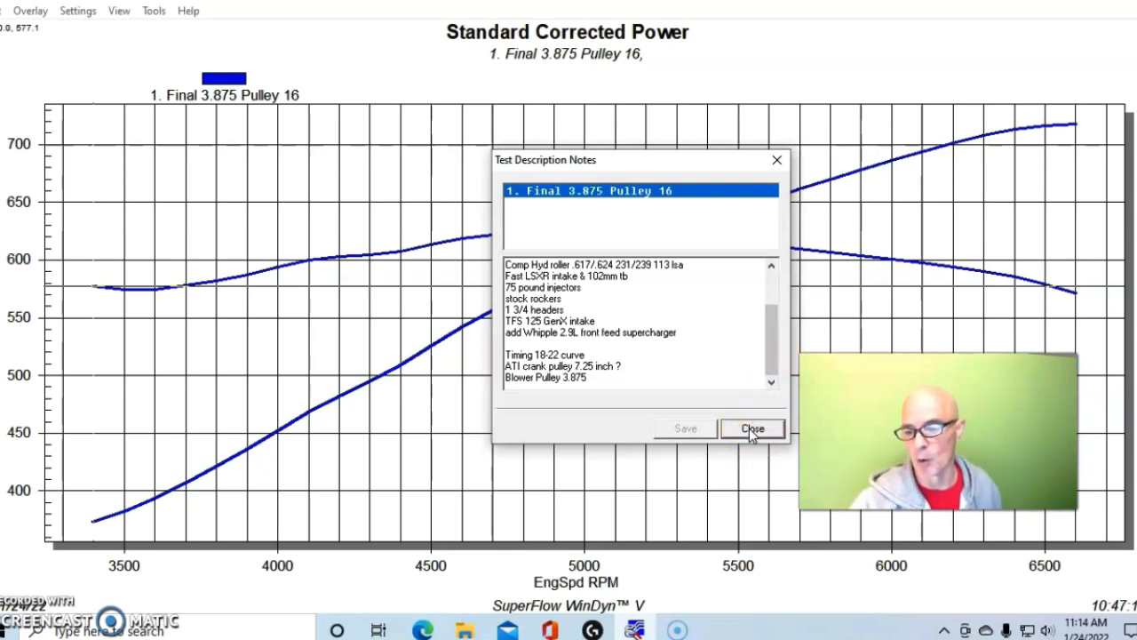
pyautogui.click(752, 428)
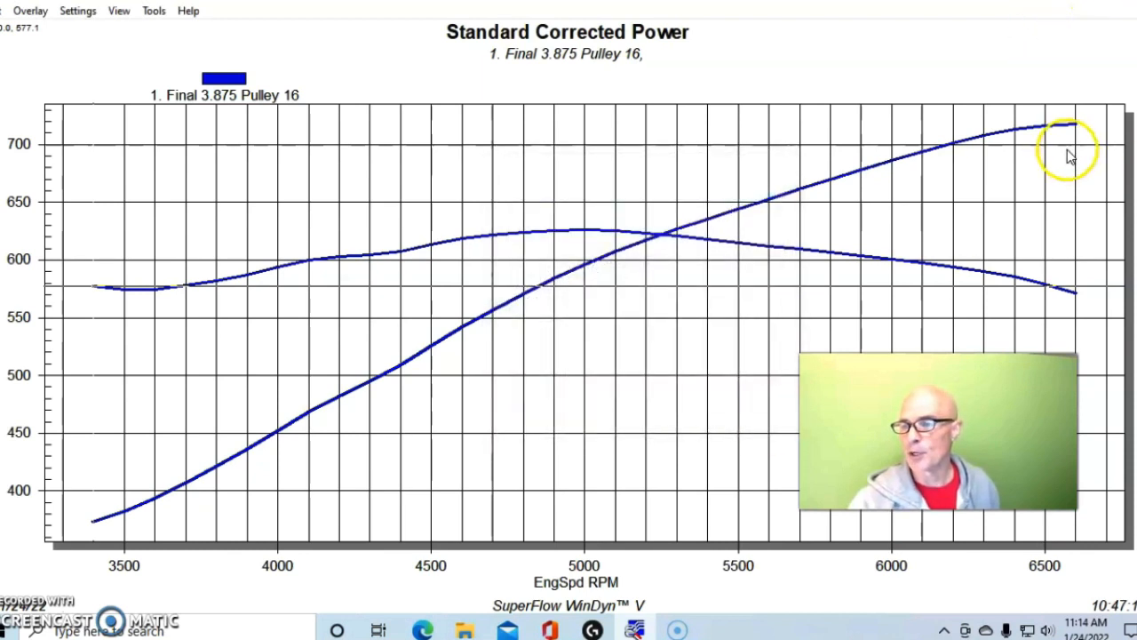
pyautogui.moveTo(1077, 133)
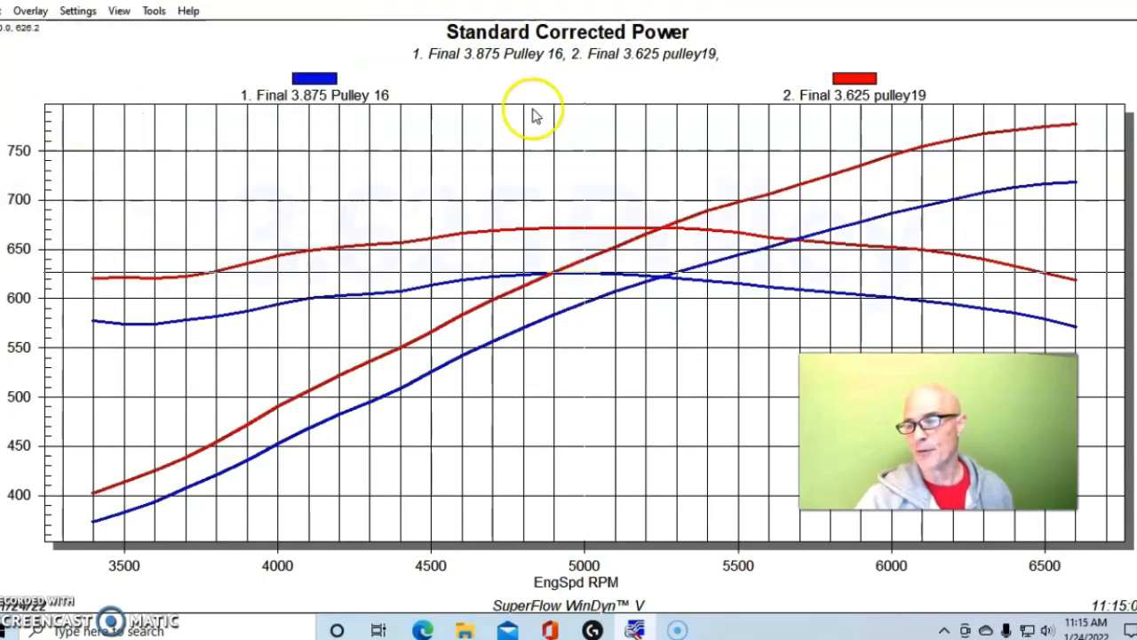
pyautogui.moveTo(1093, 199)
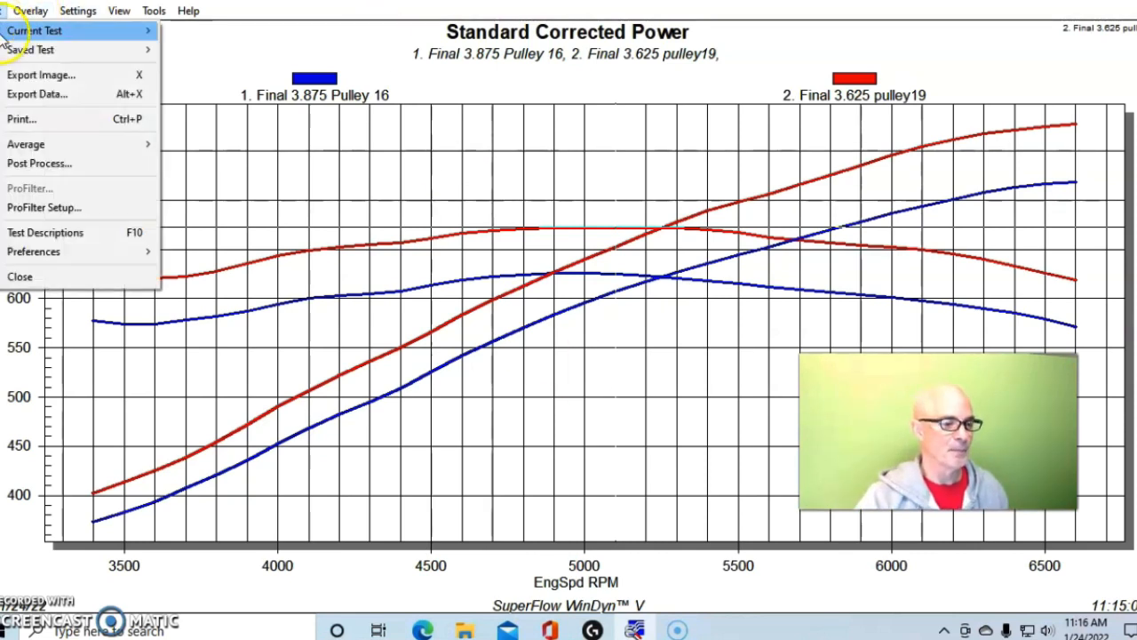
pyautogui.click(46, 231)
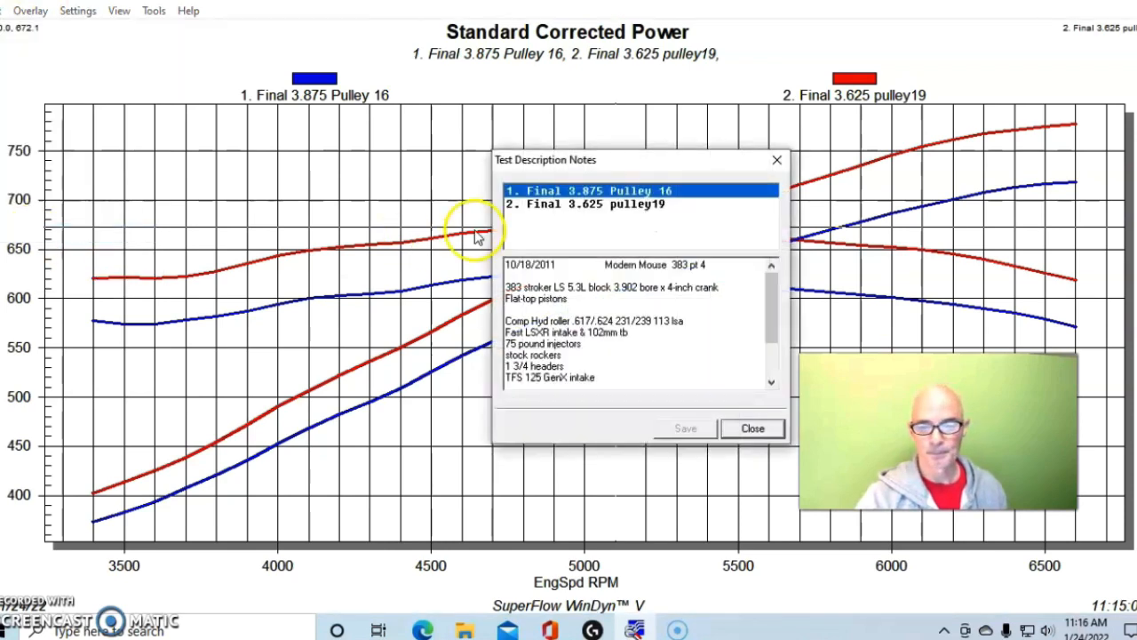
pyautogui.click(586, 203)
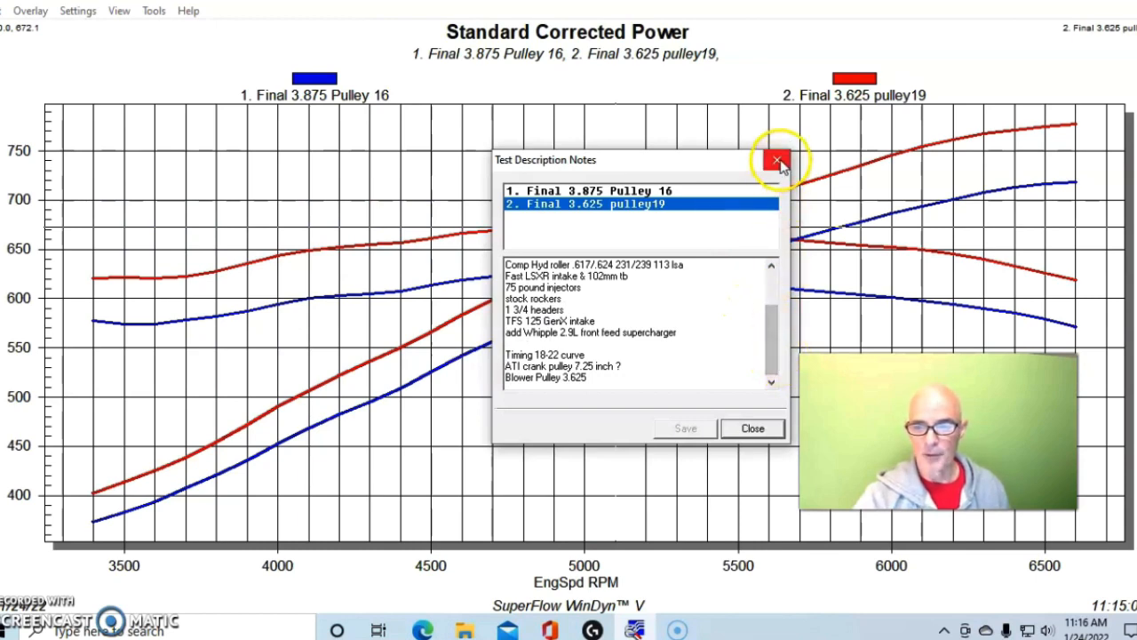
pyautogui.click(777, 160)
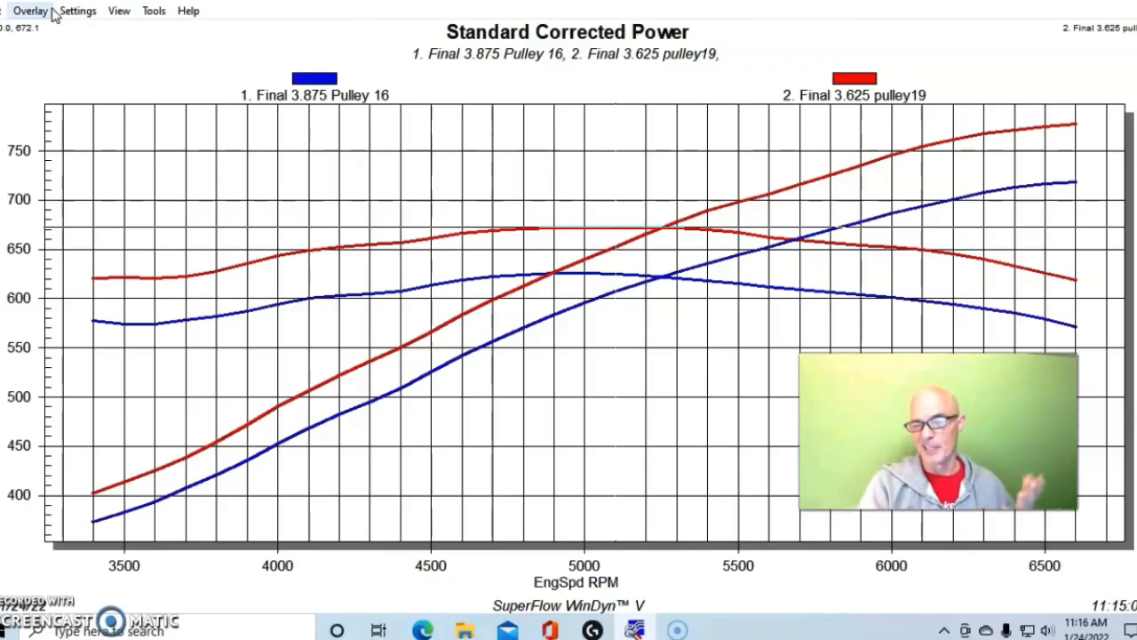
# - Overlay the Final 3.625 pulley hdrs + timing 22 test as a third run on the power graph
pyautogui.click(30, 11)
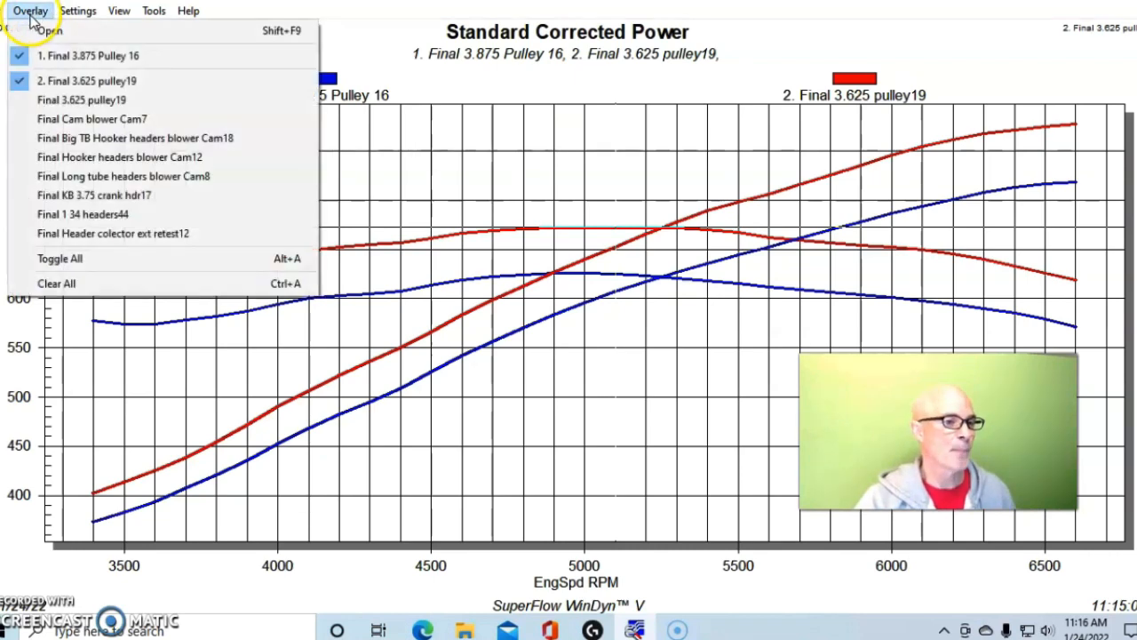
pyautogui.click(49, 30)
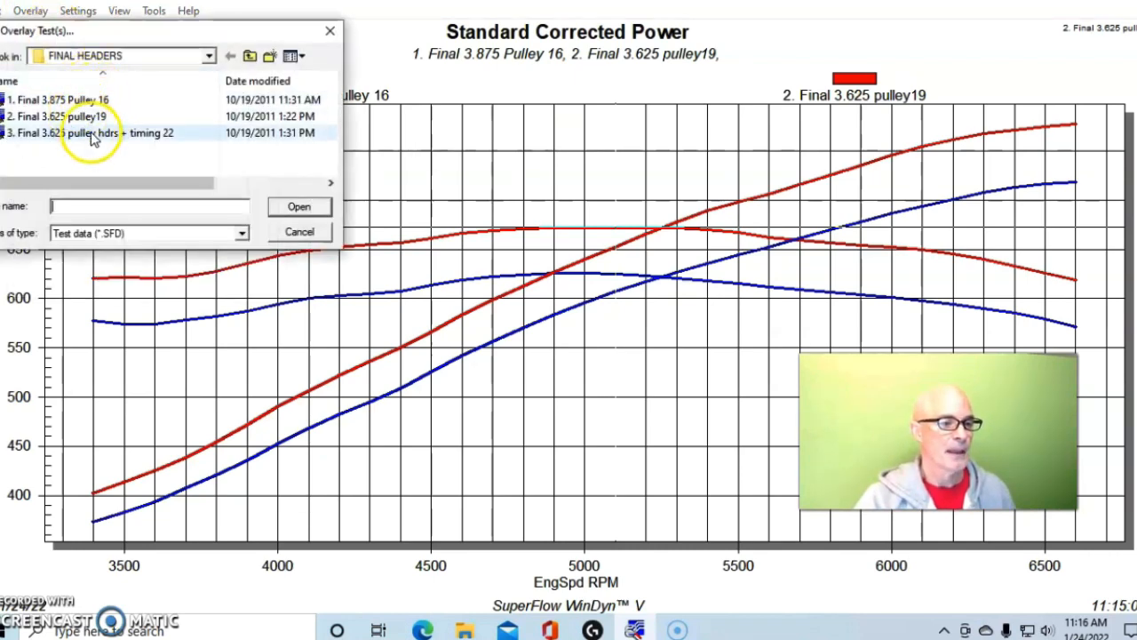
pyautogui.click(93, 132)
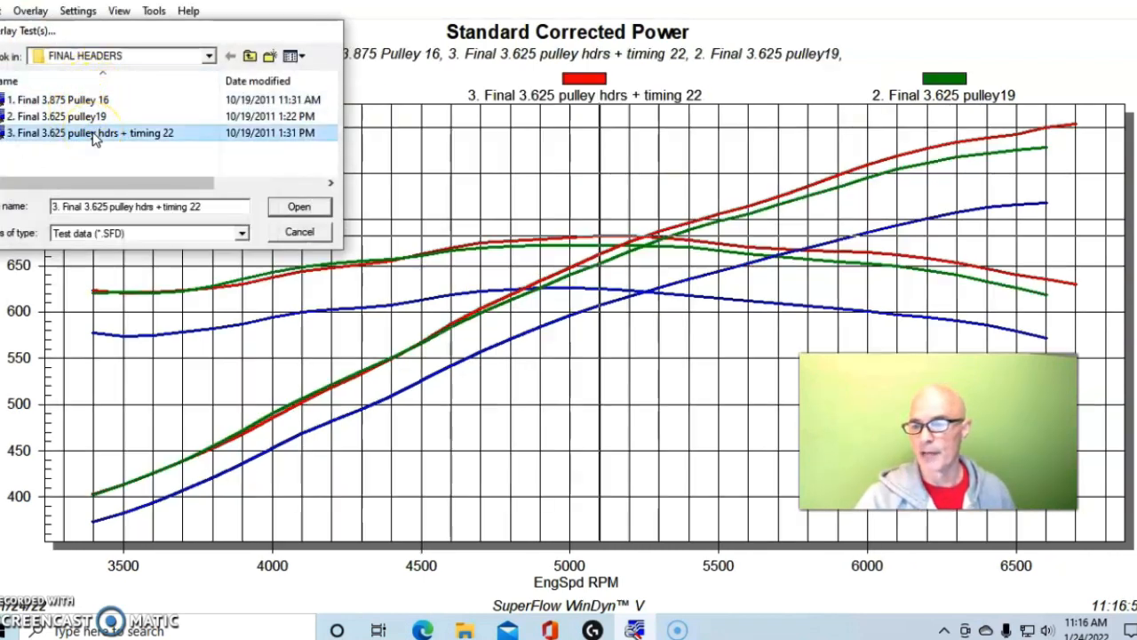
pyautogui.click(299, 206)
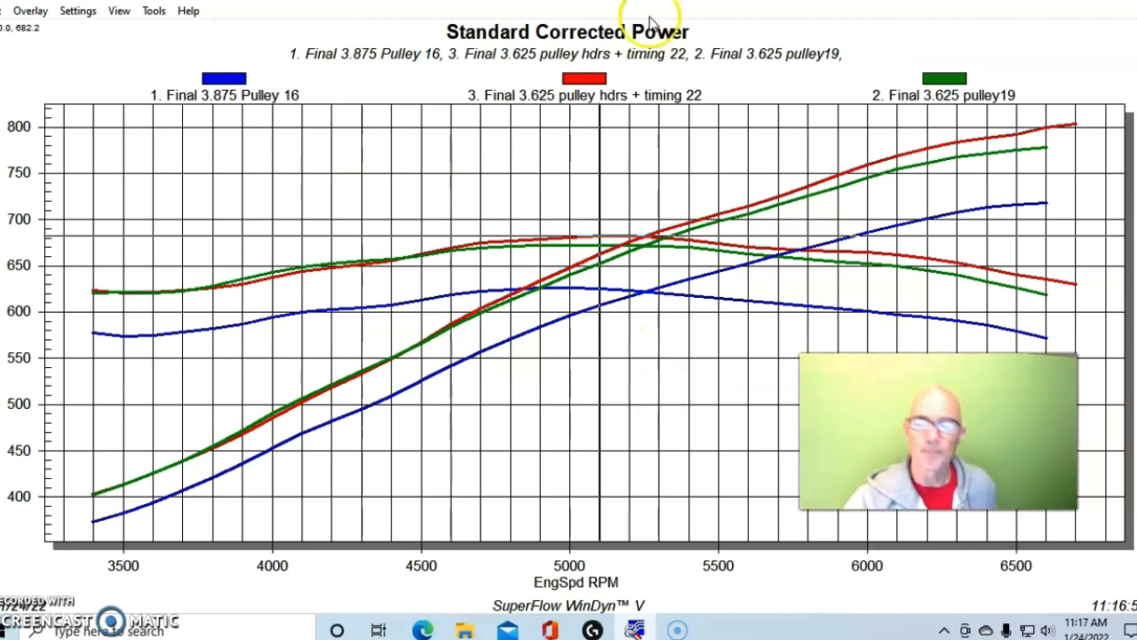
pyautogui.moveTo(878, 117)
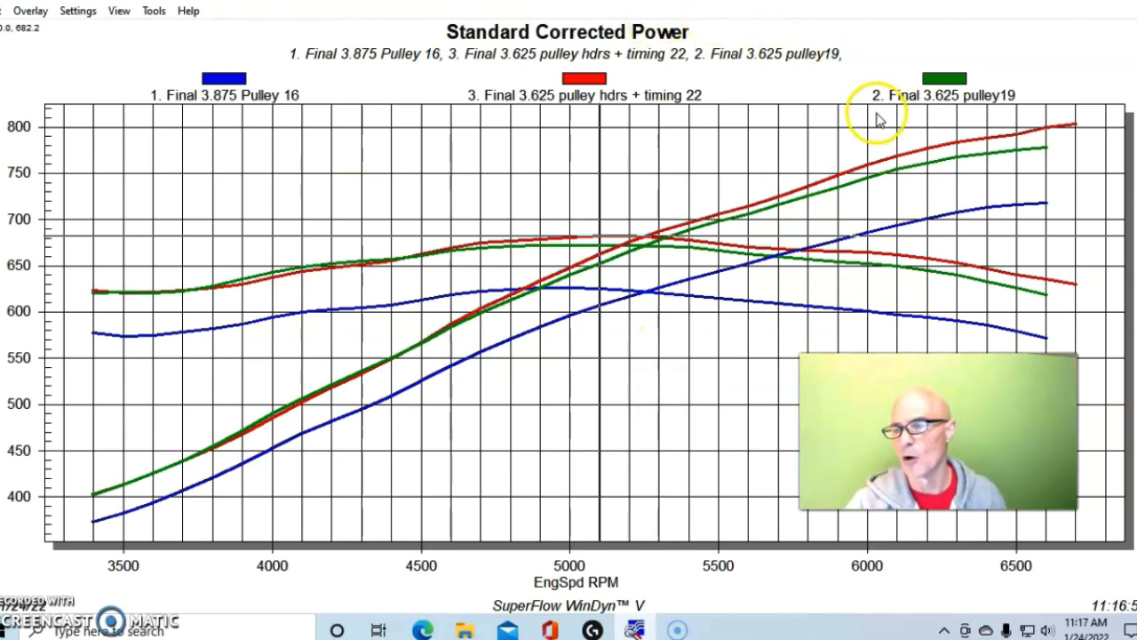